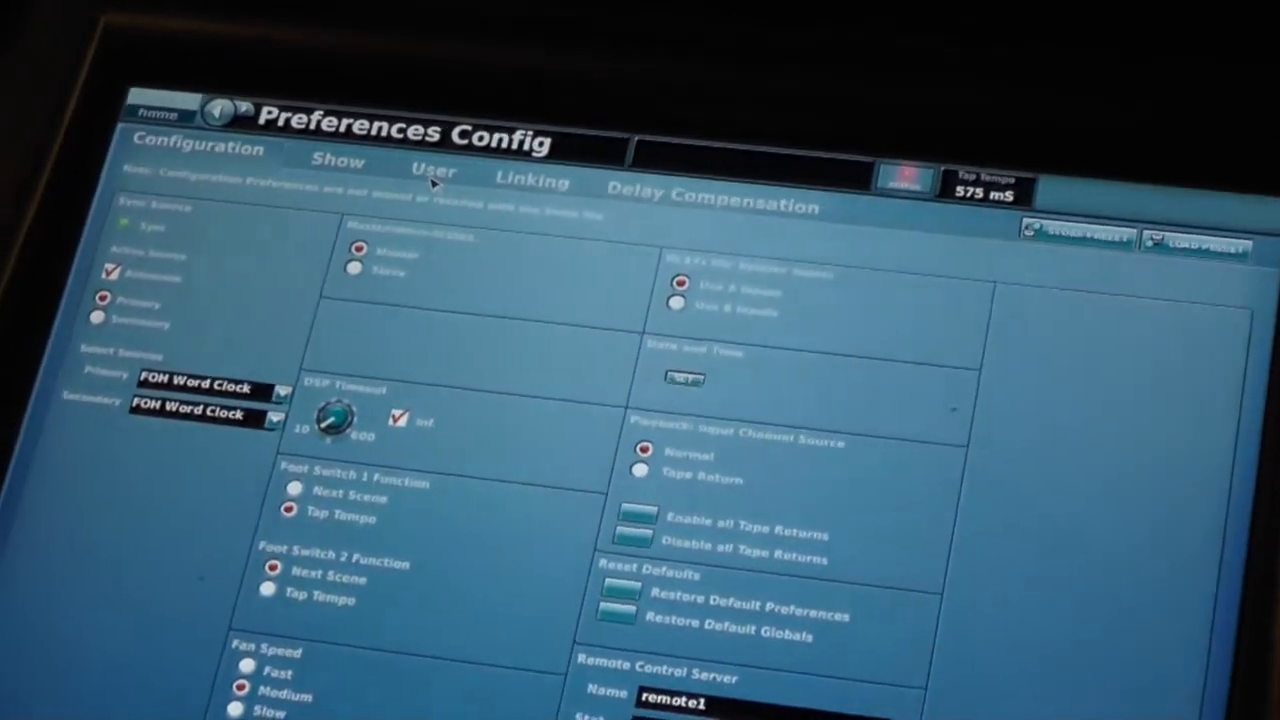
- Show the User preferences page with interface, metering and illumination settings, including Fast Zone Delay Control
click(432, 172)
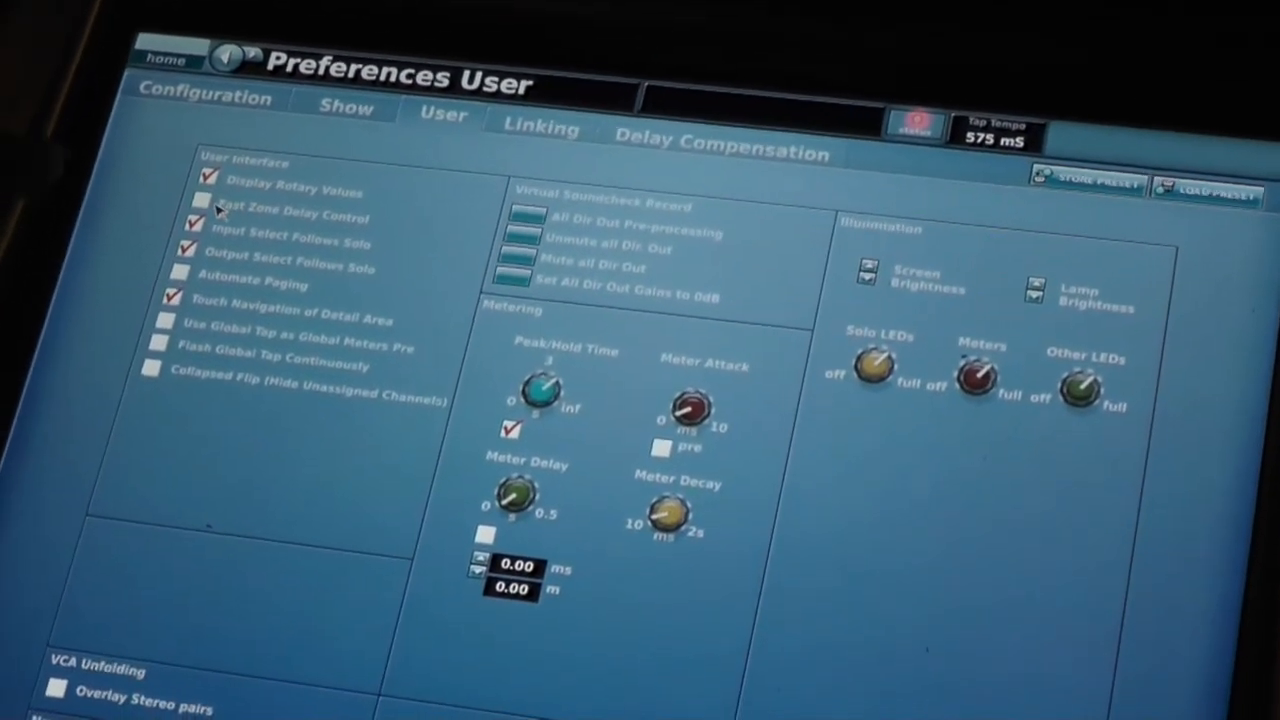